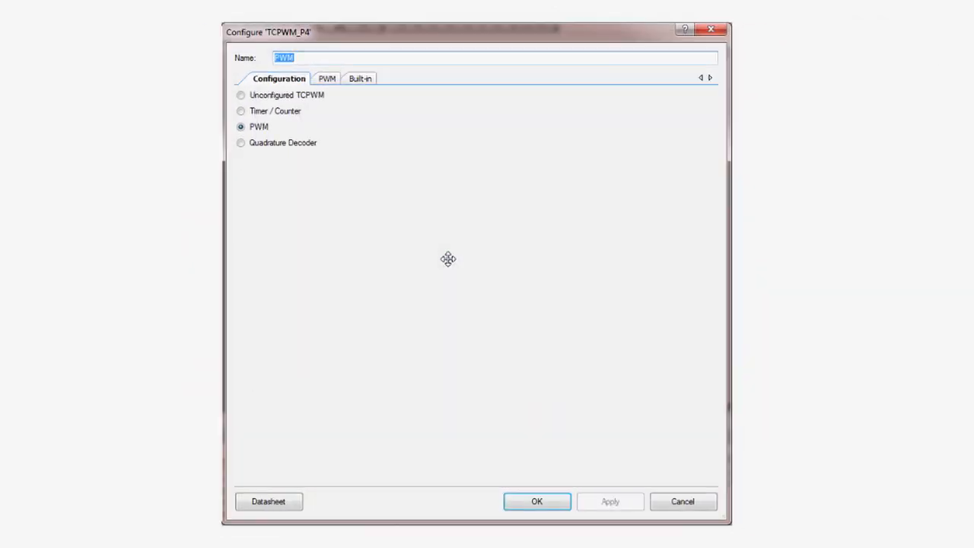
# Accept the TCPWM configuration with OK before starting the new project
pyautogui.click(321, 80)
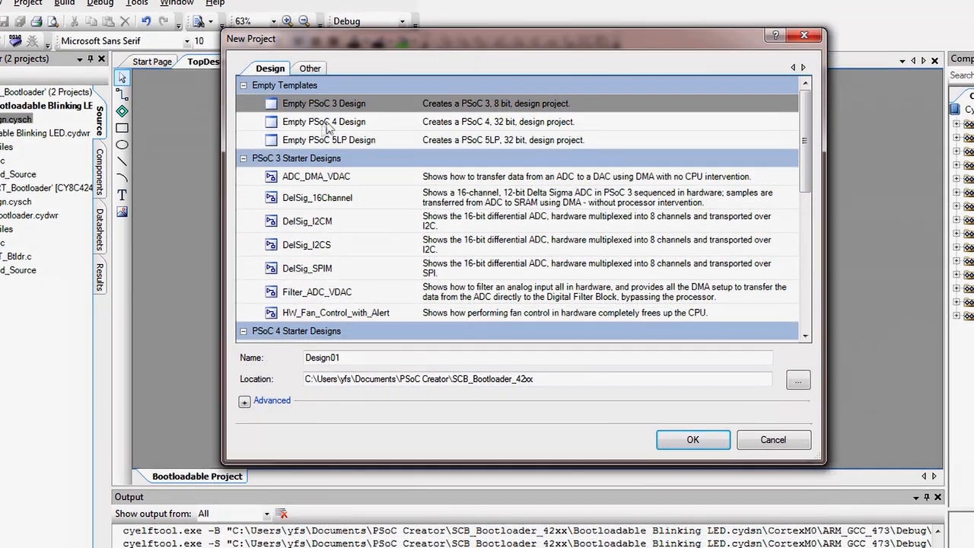
# Set Application Type to Bootloadable under Advanced and begin searching the Component Catalog
pyautogui.click(323, 121)
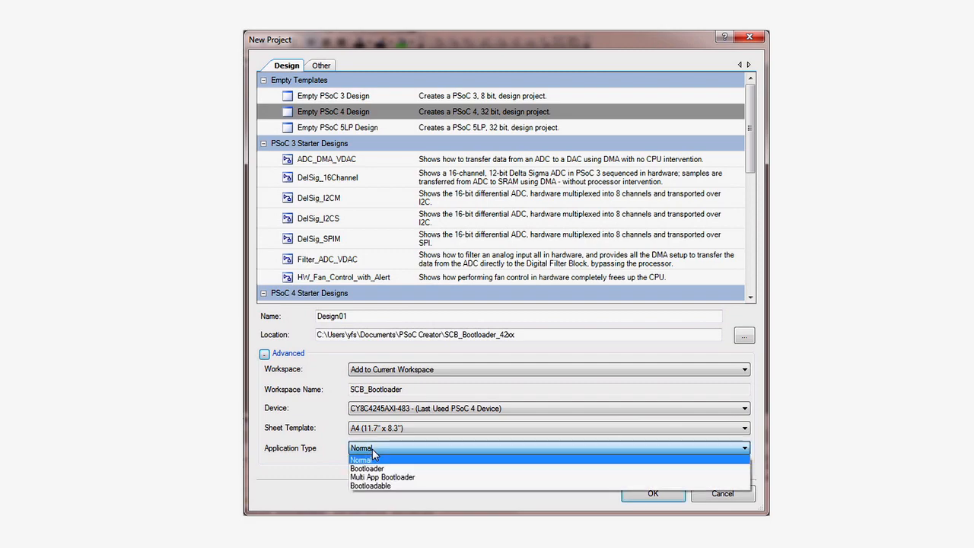
pyautogui.click(371, 485)
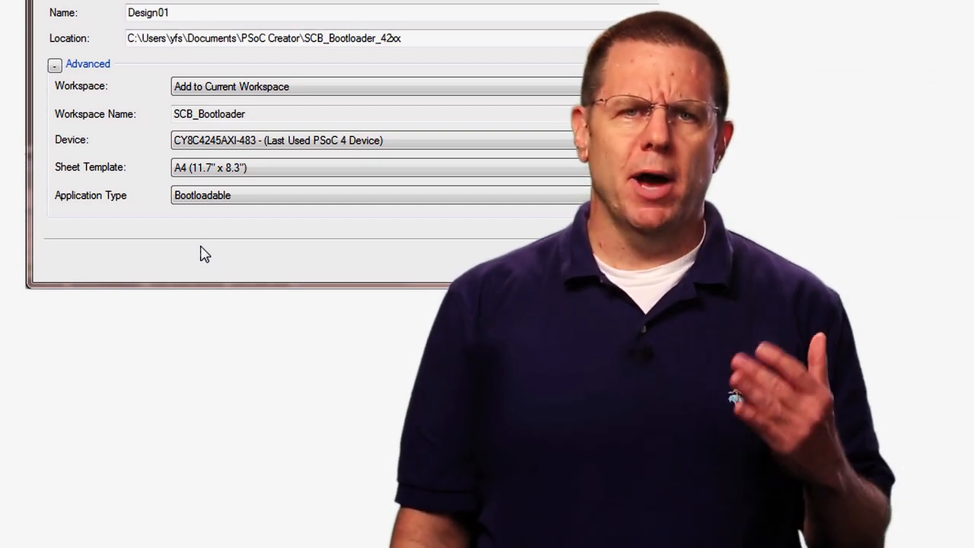
pyautogui.write('b')
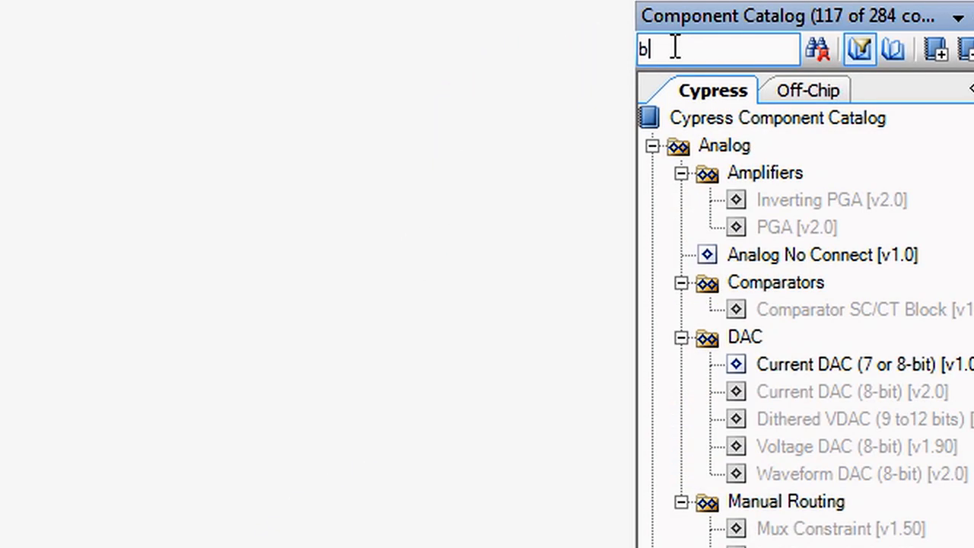
# Search 'boot', add the Bootloadable component to the schematic and bring up its configuration
pyautogui.write('oot')
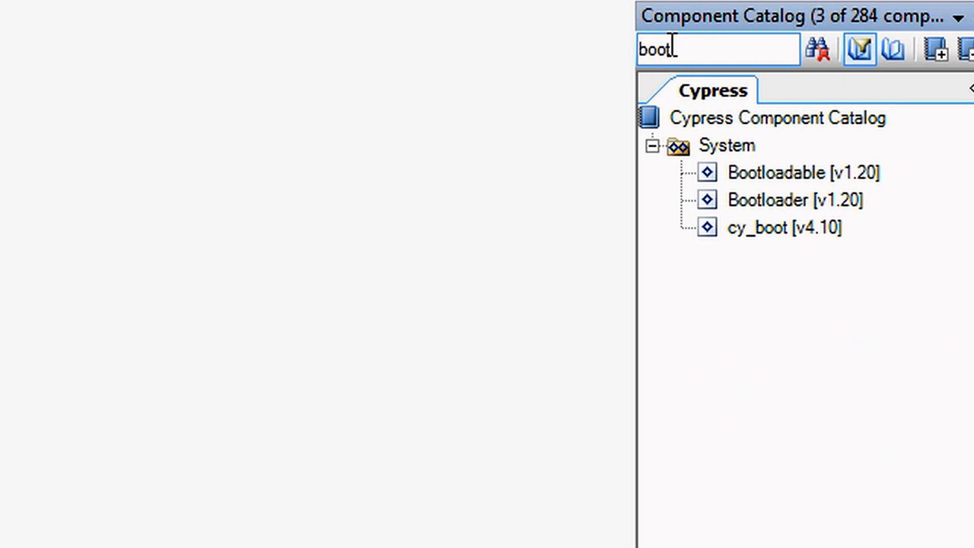
pyautogui.click(777, 117)
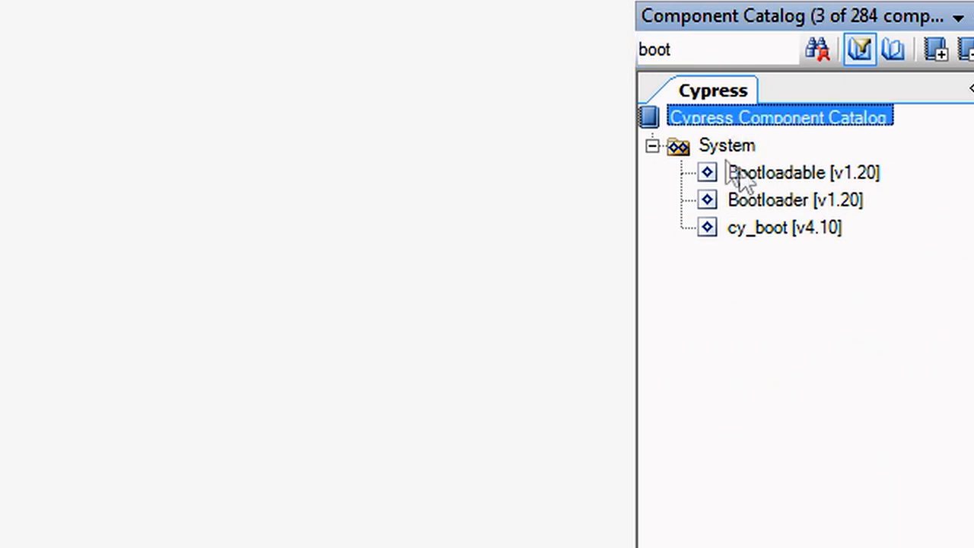
pyautogui.doubleClick(776, 172)
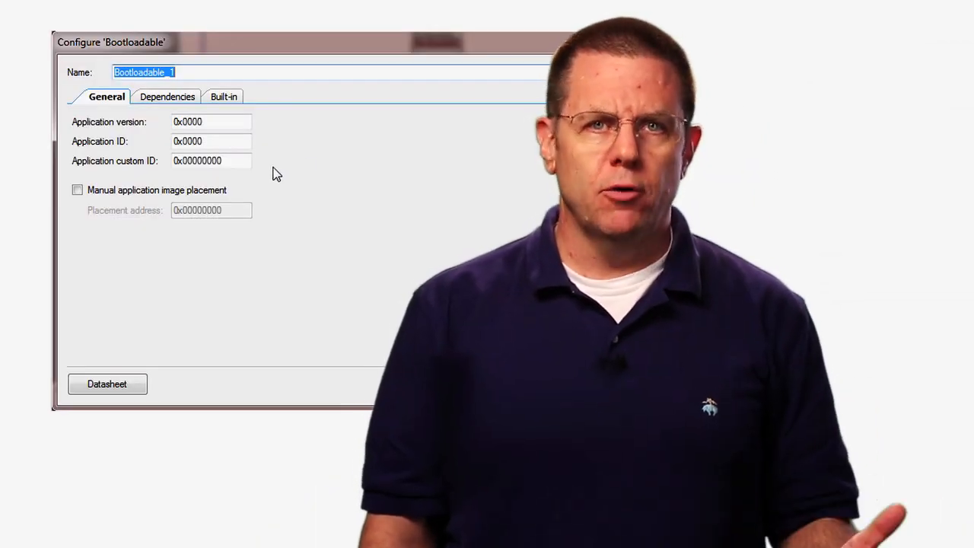
# Tick 'Manual application image placement' on the Bootloadable General tab
pyautogui.click(76, 188)
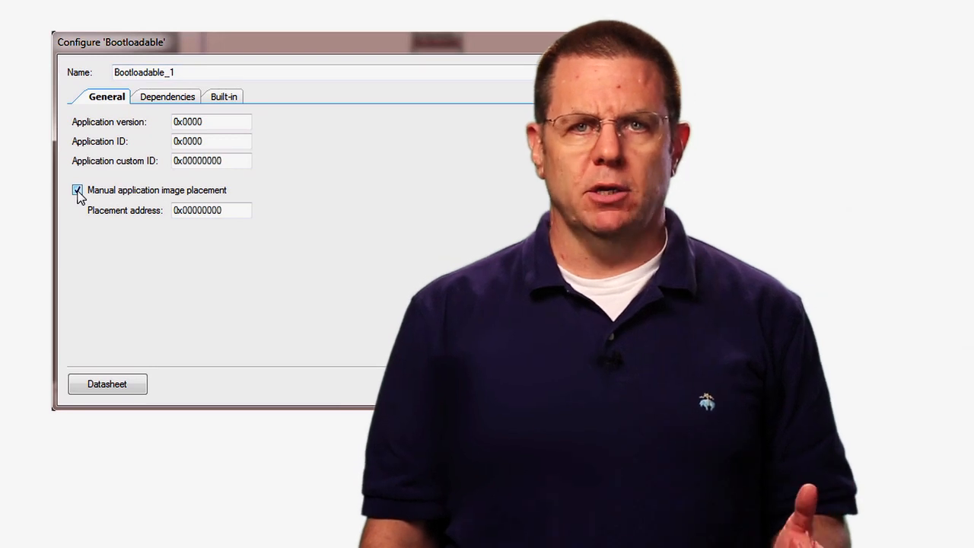
pyautogui.click(76, 189)
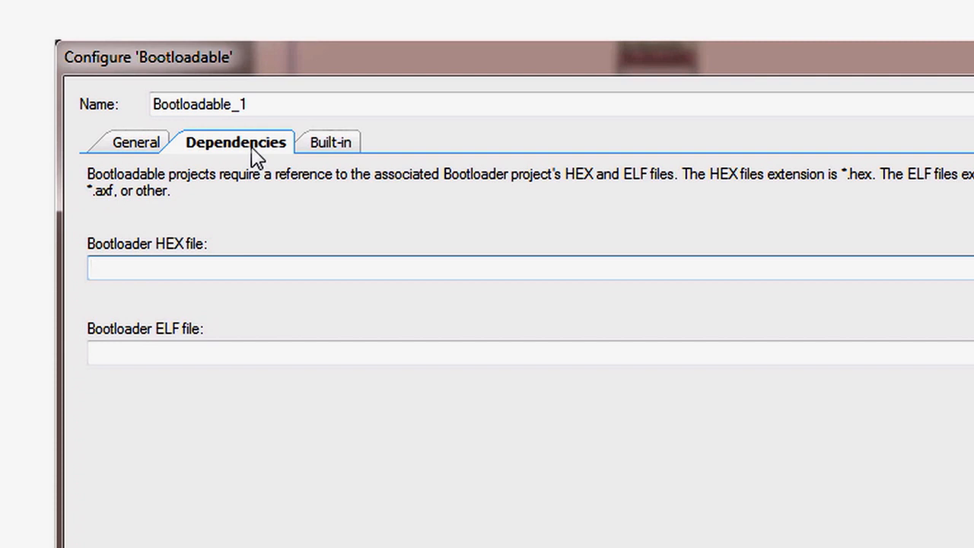
# On the Dependencies tab, browse for the Bootloader HEX file
pyautogui.click(525, 267)
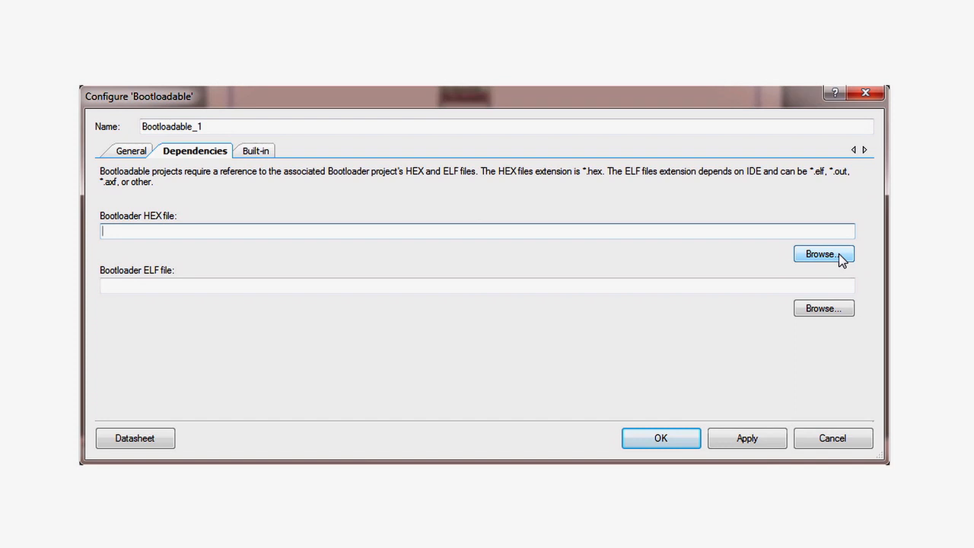
pyautogui.click(823, 252)
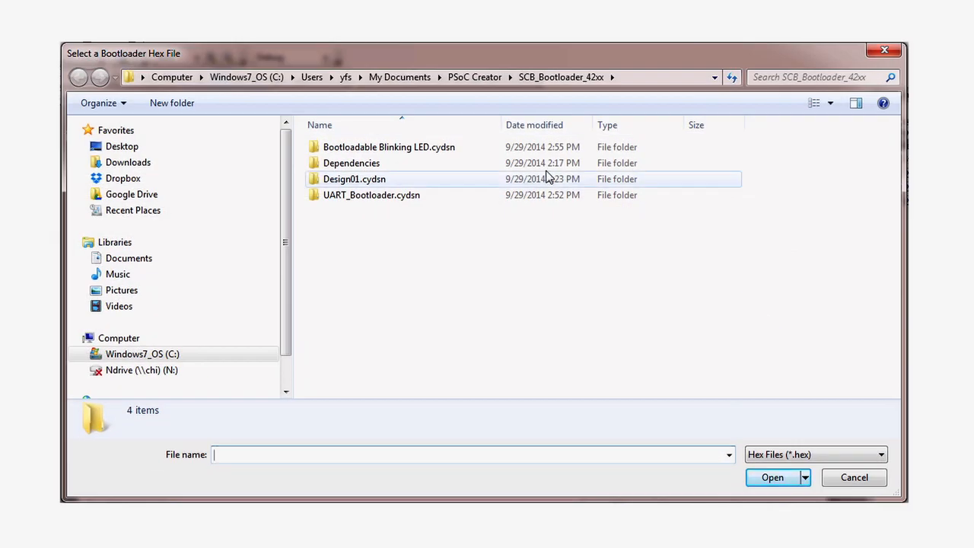
# Select UART_Bootloader.hex from UART_Bootloader.cydsn > CortexM0 > ARM_GCC_473 > Debug as the HEX dependency
pyautogui.doubleClick(371, 195)
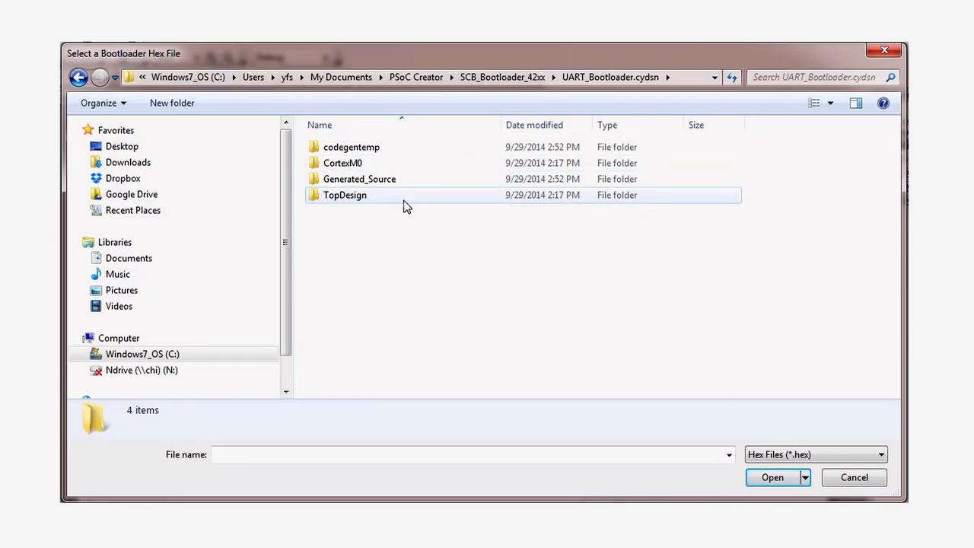
pyautogui.click(342, 163)
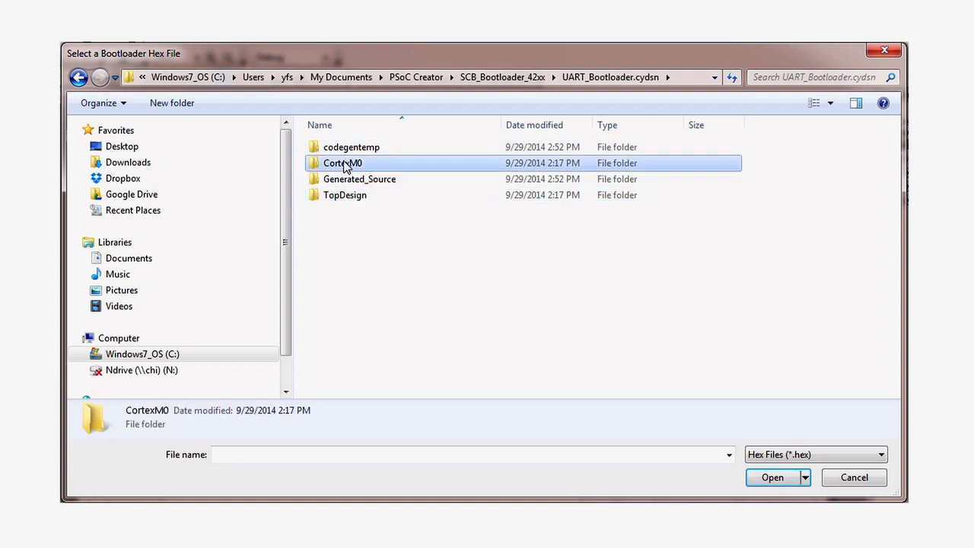
pyautogui.doubleClick(343, 163)
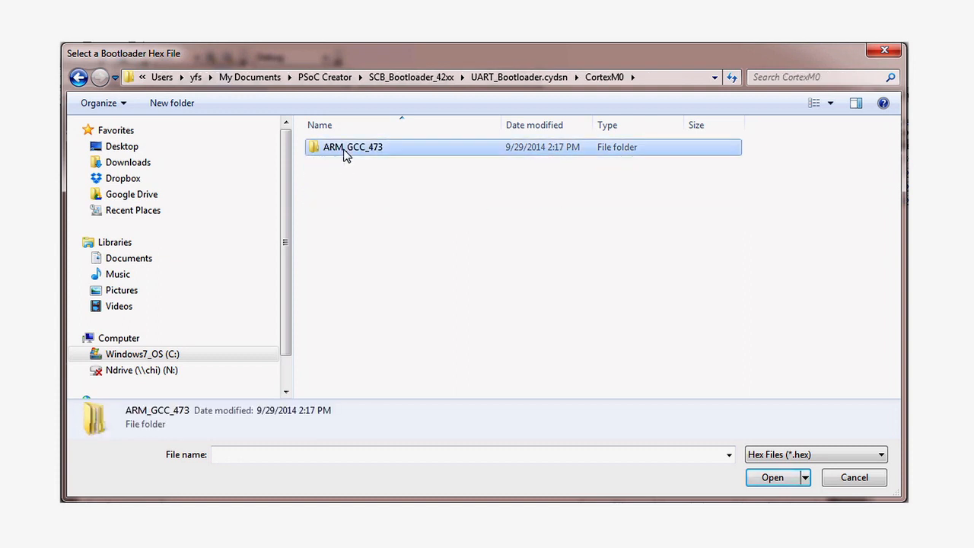
pyautogui.doubleClick(353, 146)
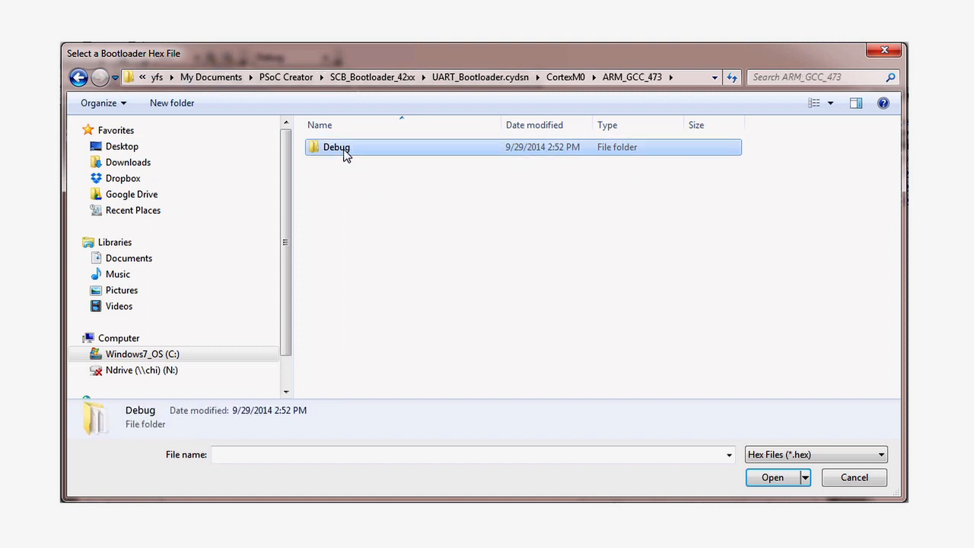
pyautogui.doubleClick(334, 147)
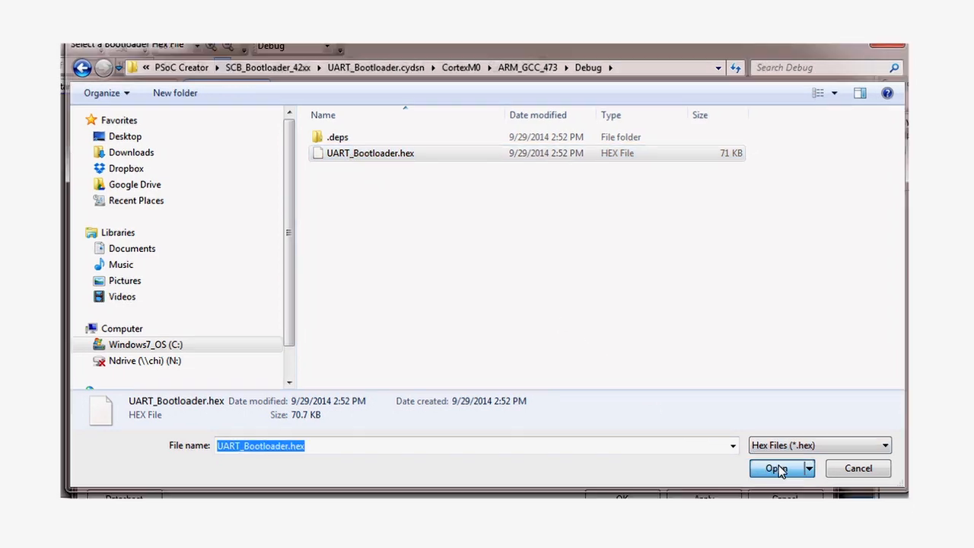
pyautogui.click(775, 469)
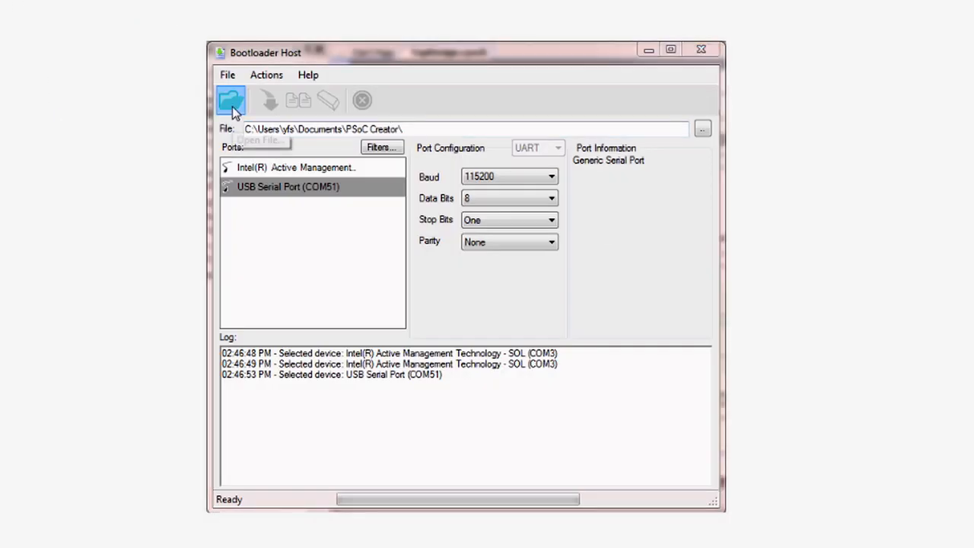
# In Bootloader Host, browse for a file and enter the SCB_Bootloader_42xx folder
pyautogui.click(231, 100)
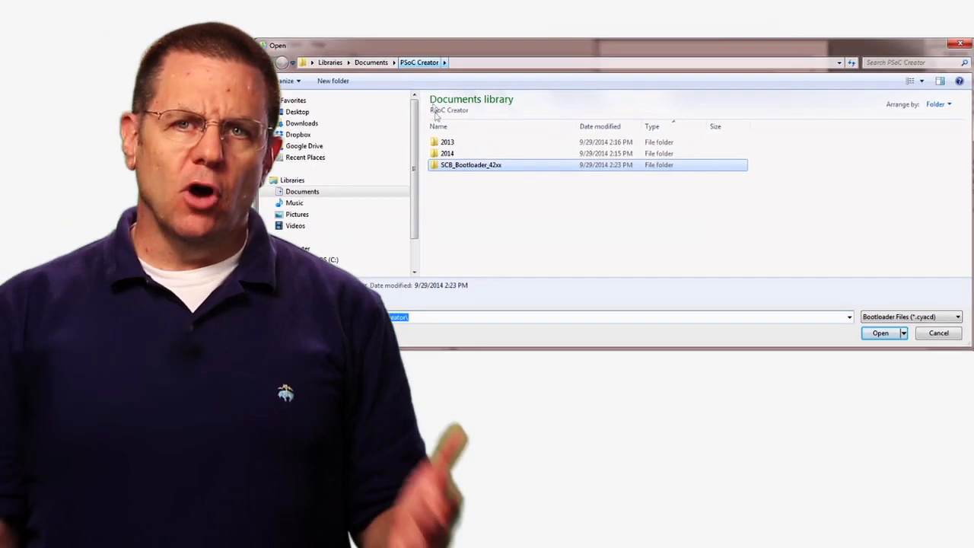
pyautogui.doubleClick(471, 164)
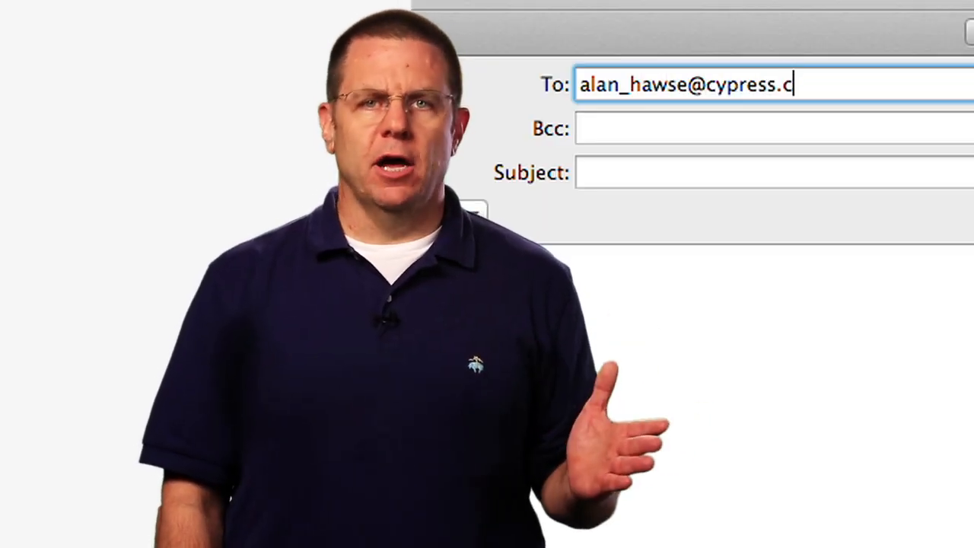
# Give the new Mail message the subject 'PSoC Creator question'
pyautogui.write('PSoC')
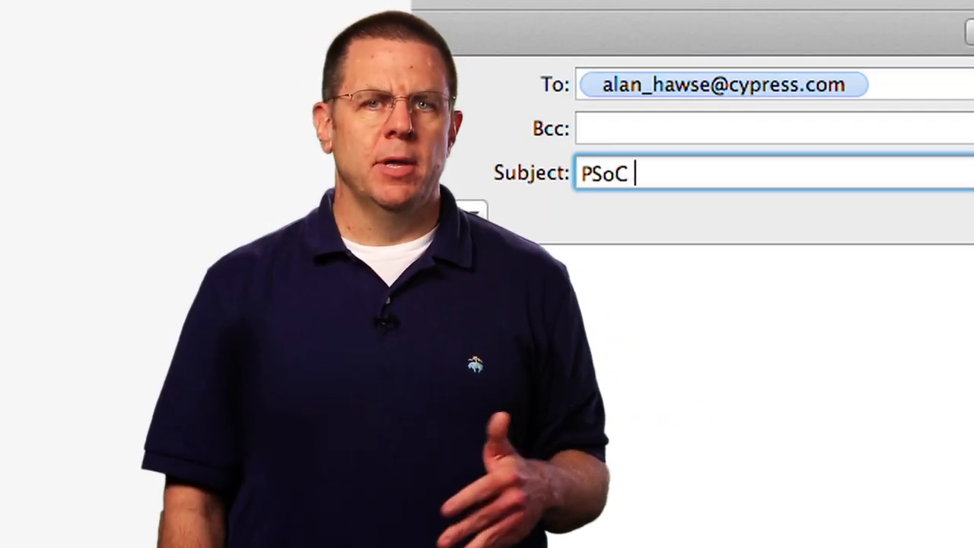
pyautogui.write('Creator question')
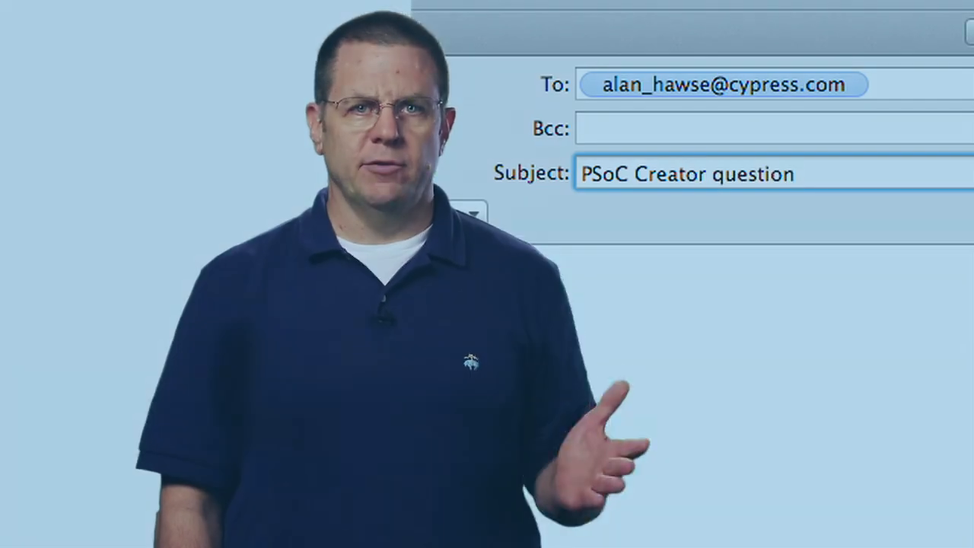